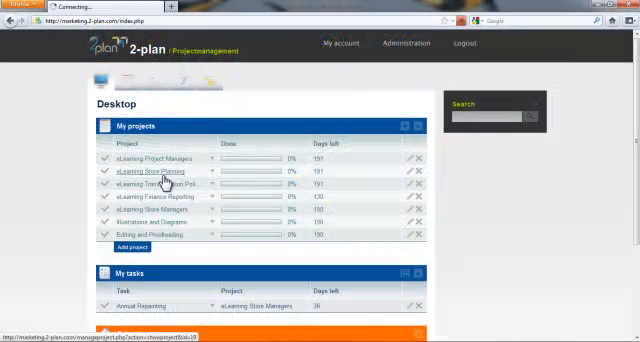
- Open the eLearning Store Planning project from My projects and show its Files section
left_click(150, 176)
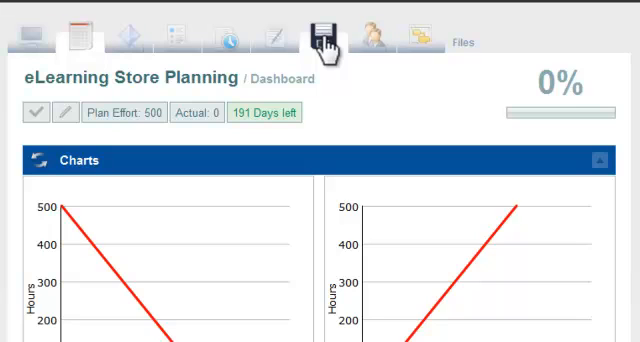
left_click(318, 32)
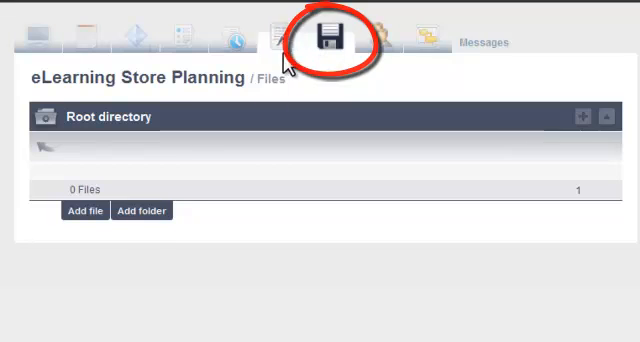
- Add a folder titled SPModules with a store planning training description
left_click(141, 210)
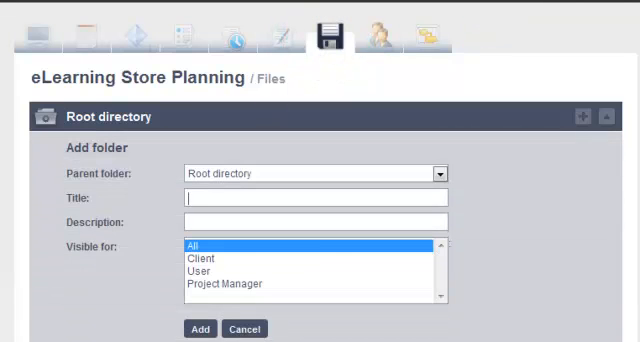
type("SM")
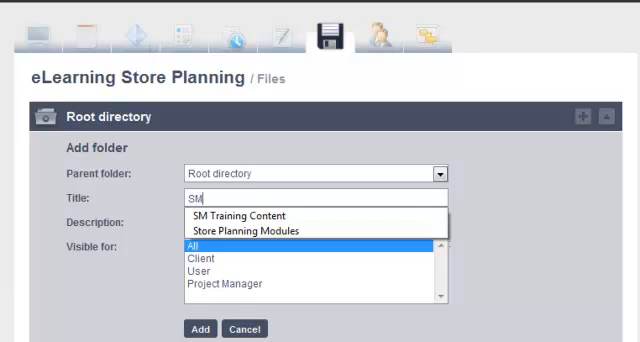
key("Backspace")
type("P Mo")
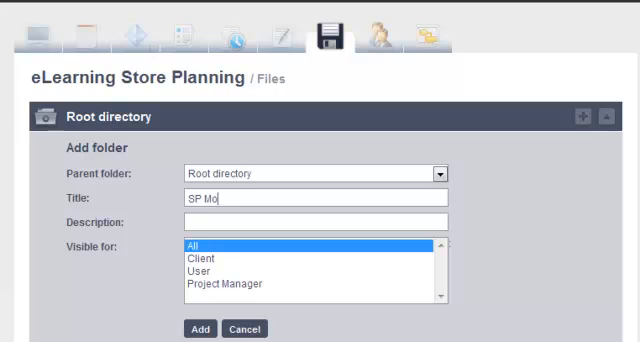
type("dules")
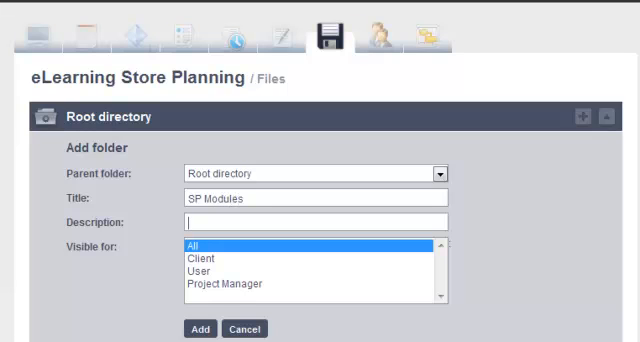
type("Store plannn")
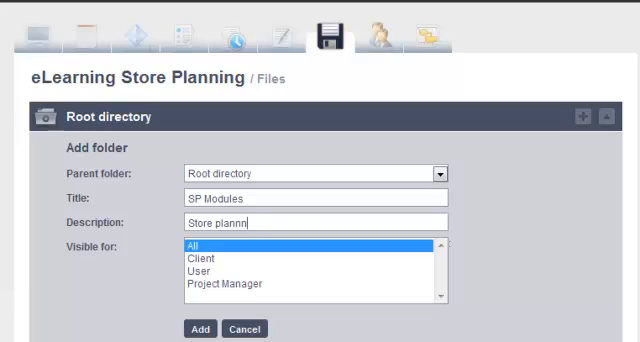
type("ing")
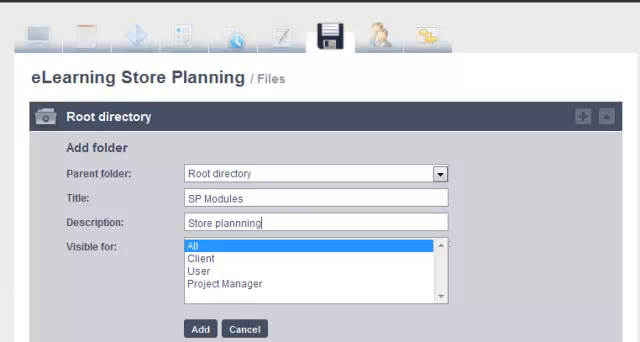
type("f")
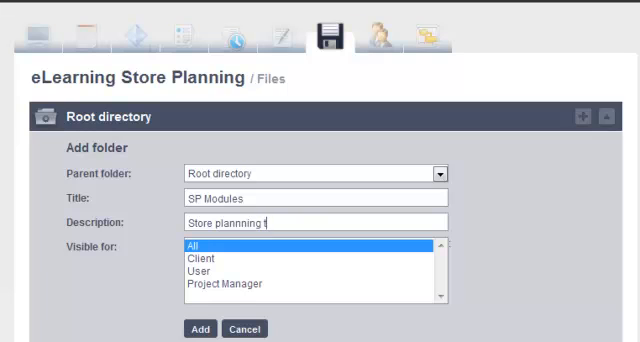
type("training")
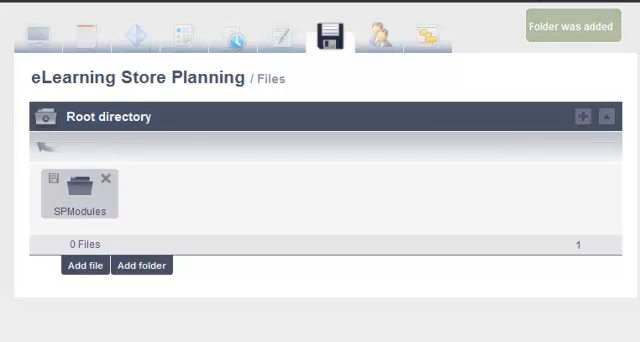
- In SPModules, fill a new file form titled Module 1 with 2009AnnualReportForm10K.pdf attached
left_click(80, 195)
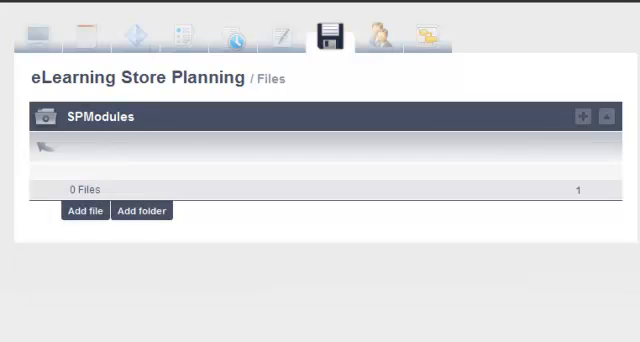
left_click(80, 210)
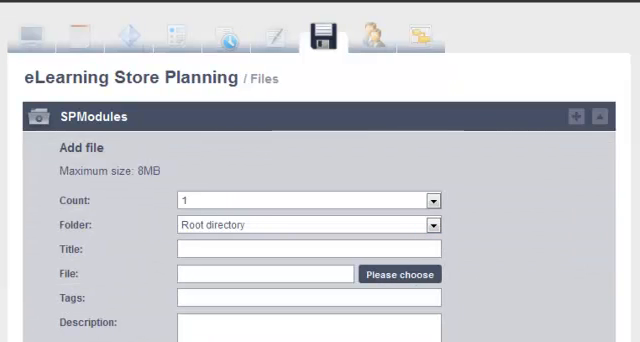
left_click(310, 223)
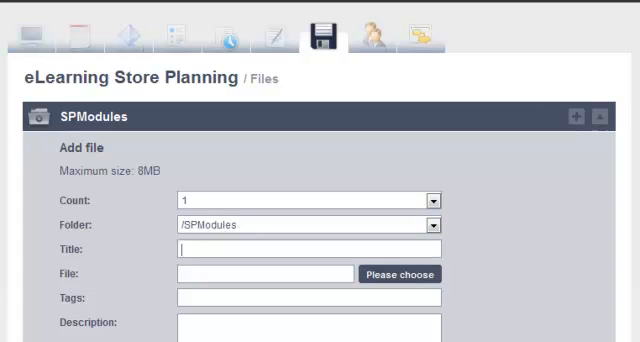
type("Mo")
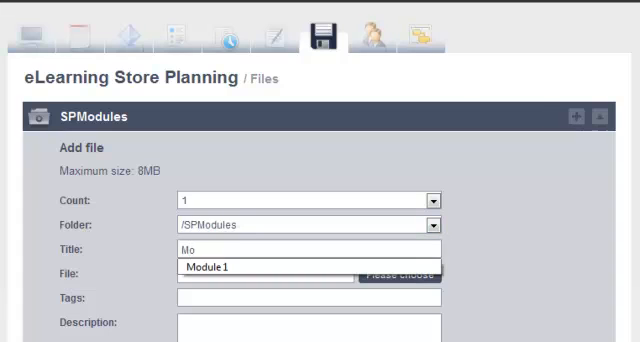
left_click(213, 267)
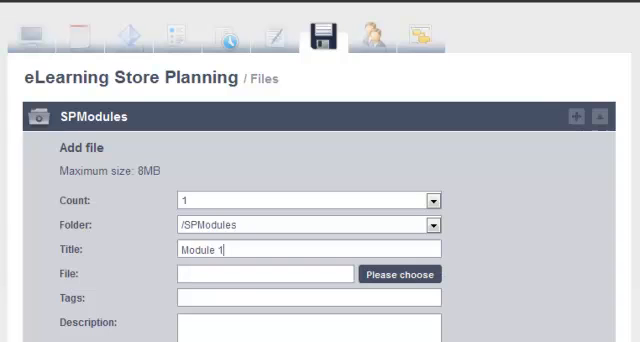
left_click(406, 274)
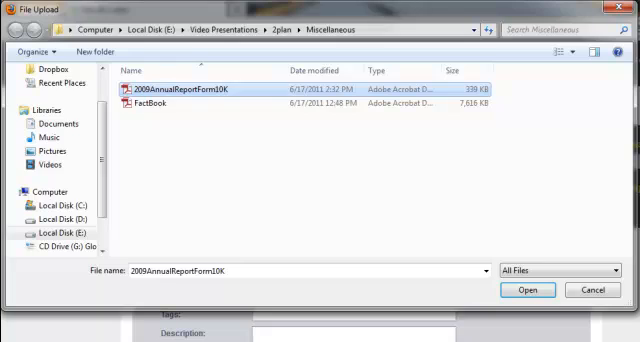
left_click(527, 289)
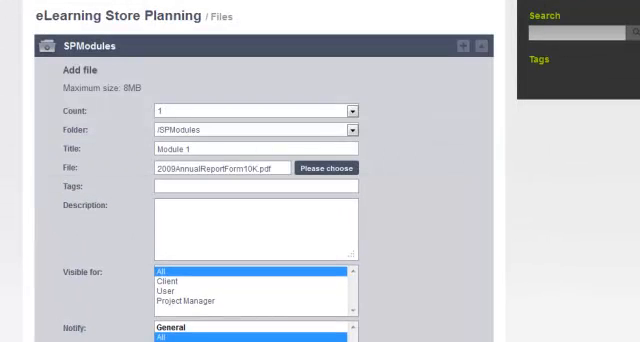
- Describe Module 1 as 'Standard guidelines for in-store merchandise planning' and scroll down the form
type("Standard")
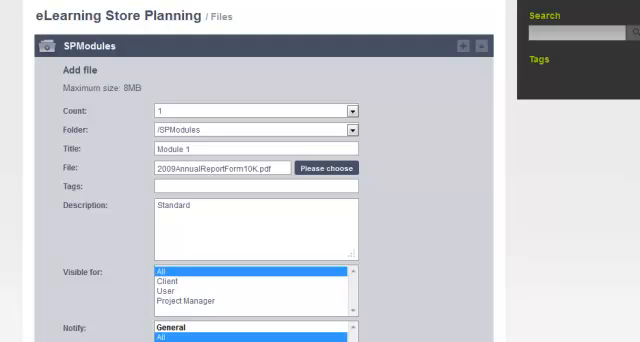
type("guidelines for")
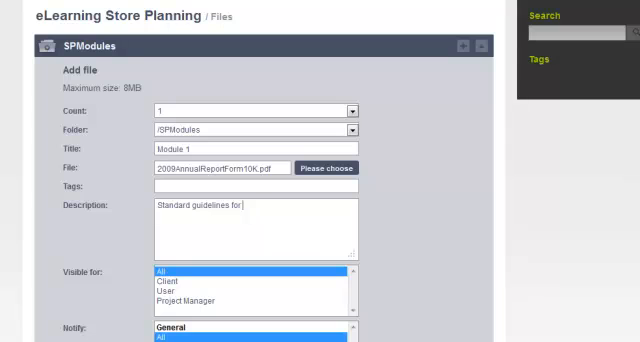
type("merchan")
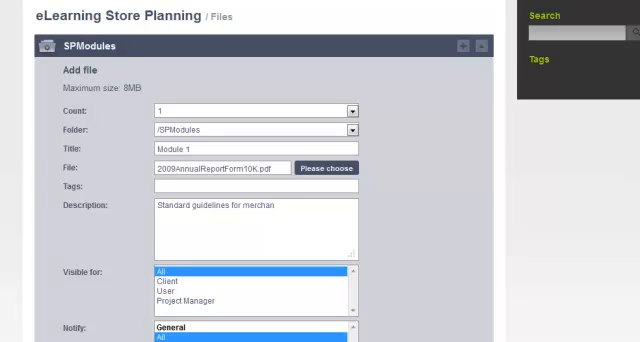
type("dise planning.")
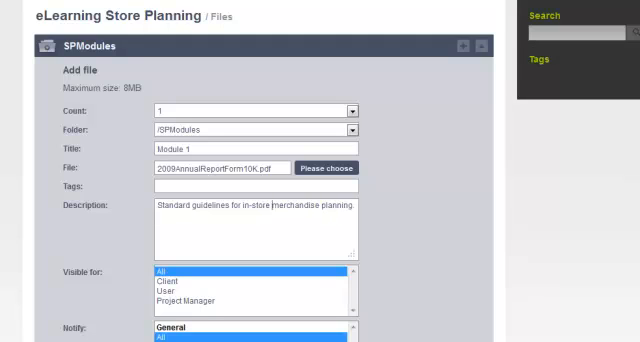
scroll("down", 3)
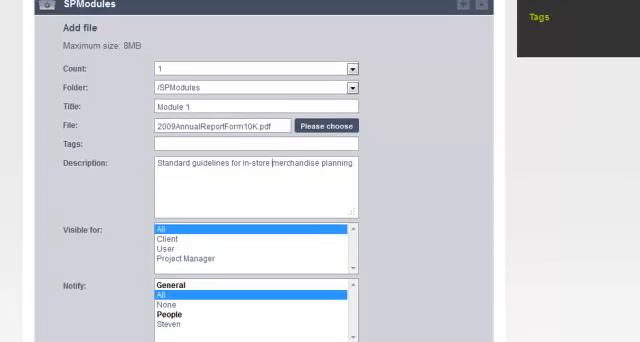
scroll("down", 3)
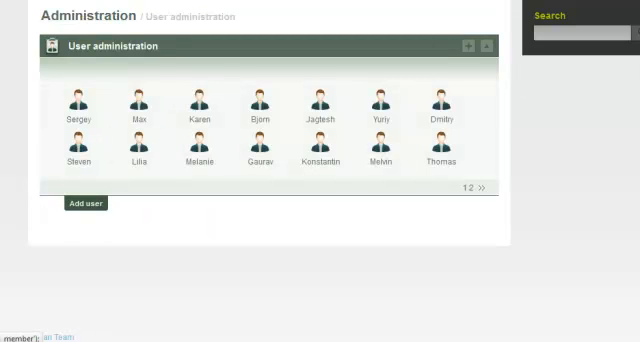
- Create a user named Finance Department with the eLearning Store Planning project ticked
left_click(84, 204)
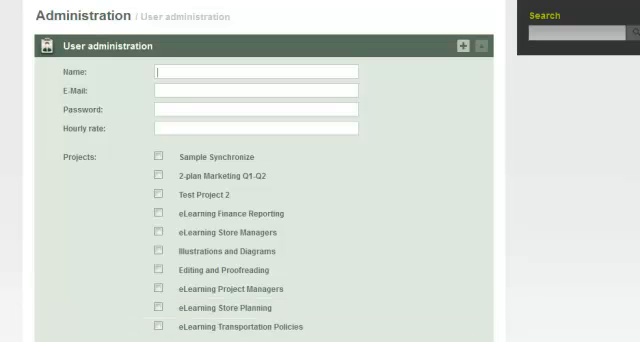
type("Finance Depart")
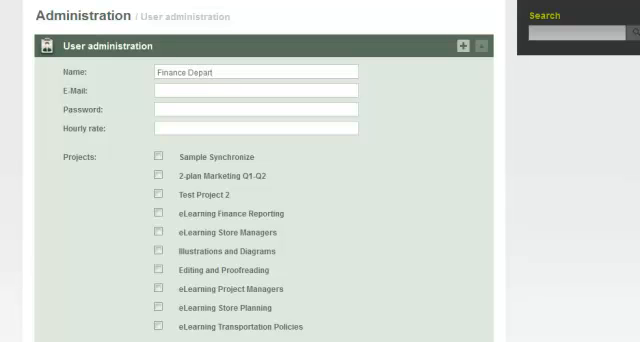
type("ment")
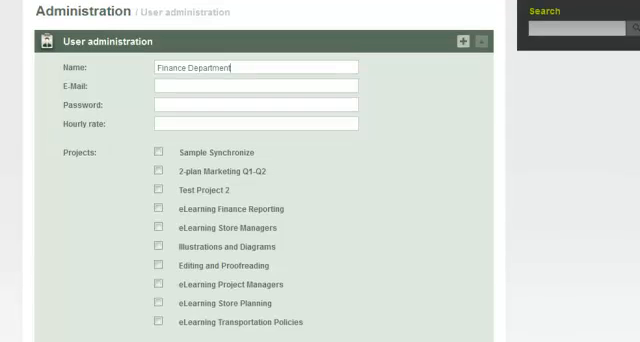
scroll("down", 3)
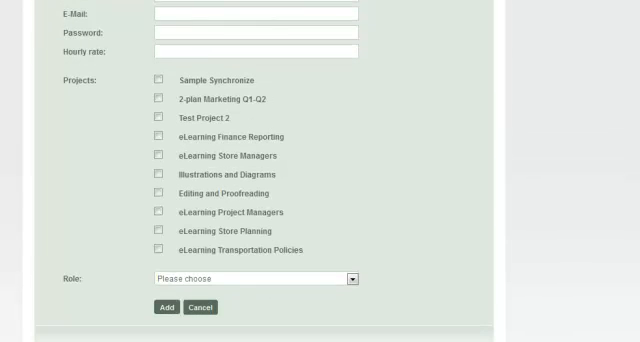
left_click(160, 231)
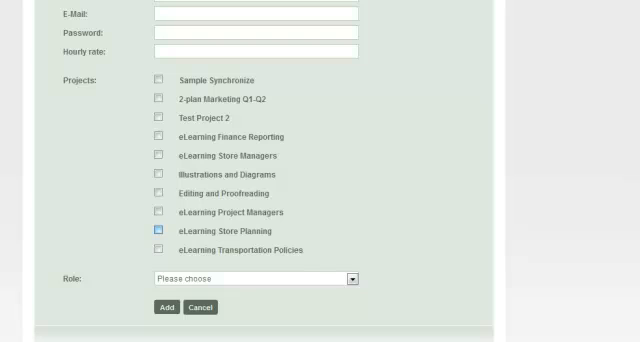